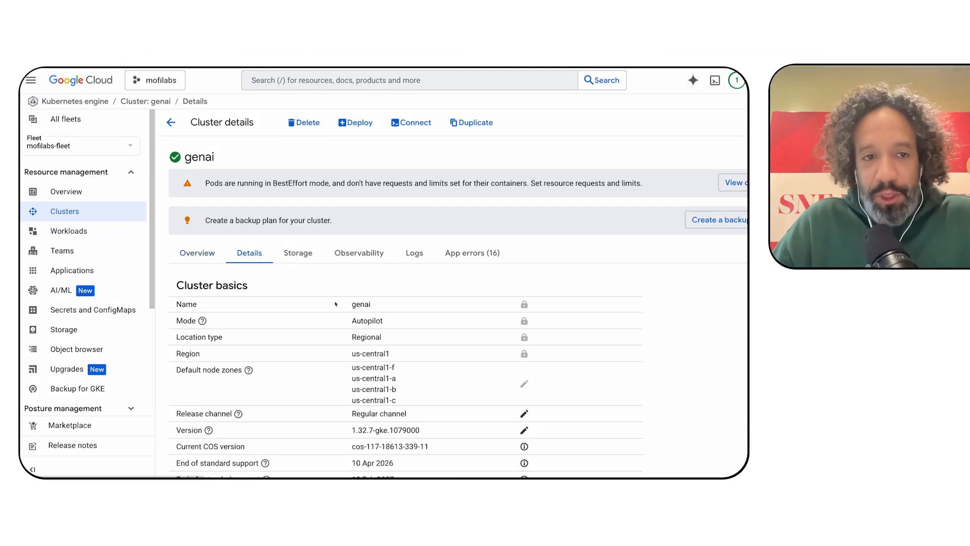
# - Scroll the genai cluster details past Automation to Control plane and Cluster networking
pyautogui.scroll(-3)
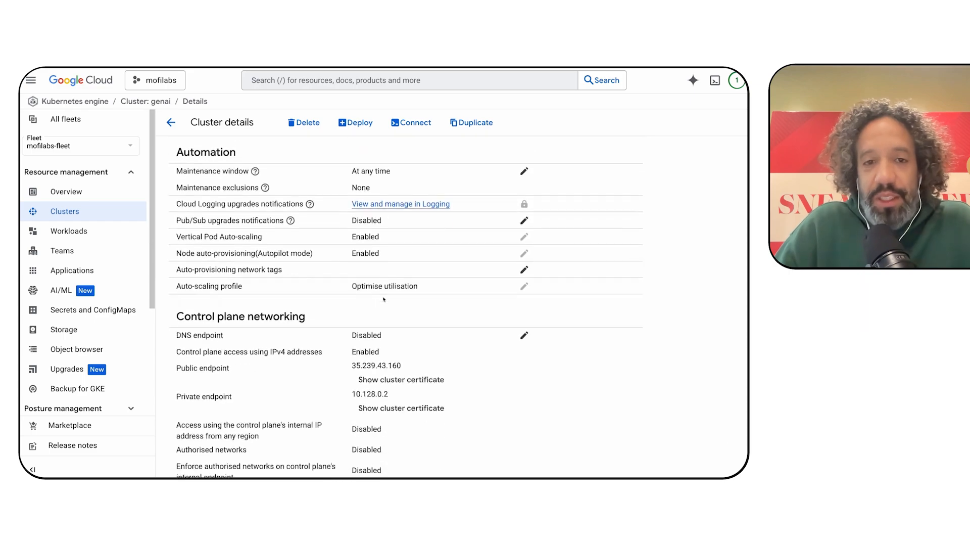
pyautogui.scroll(-3)
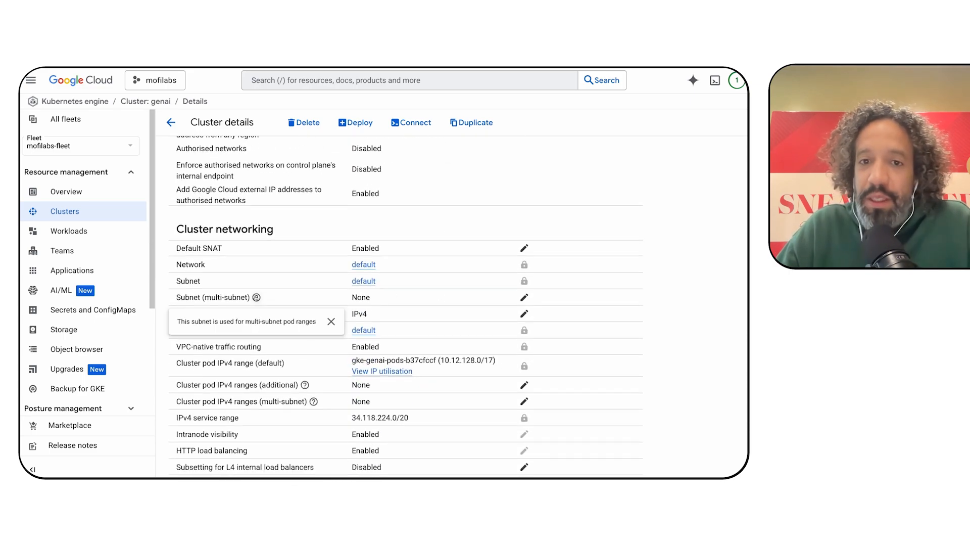
pyautogui.click(523, 384)
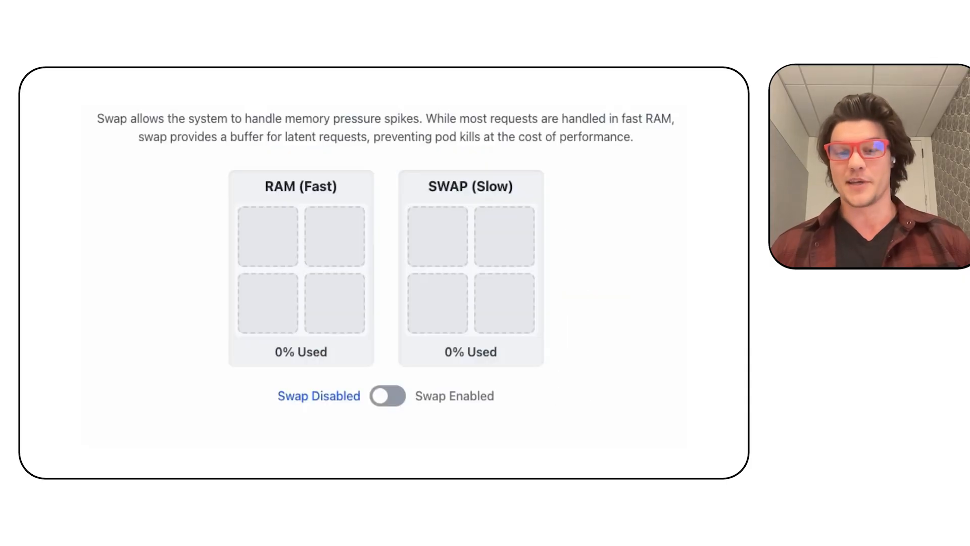
# - Switch the RAM and swap demo toggle from Swap Disabled to Swap Enabled
pyautogui.click(388, 395)
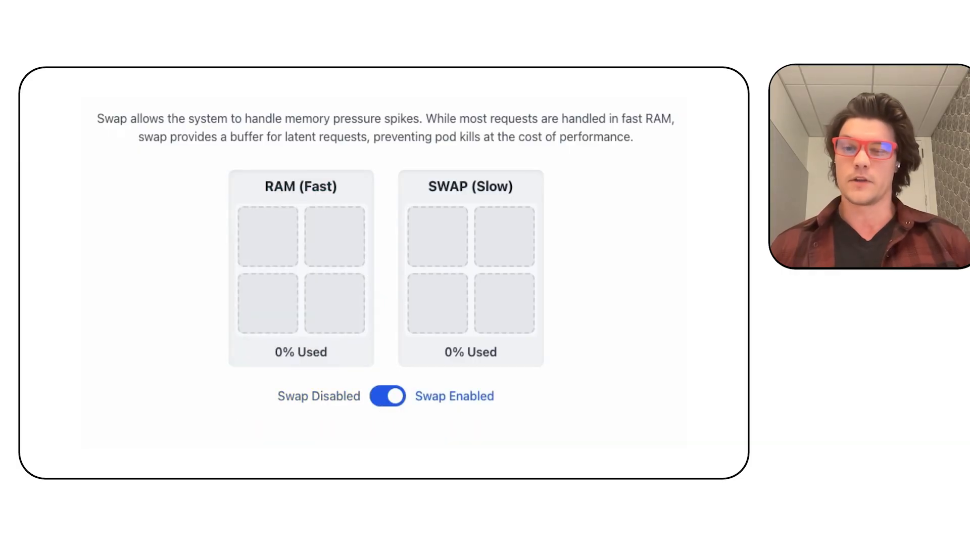